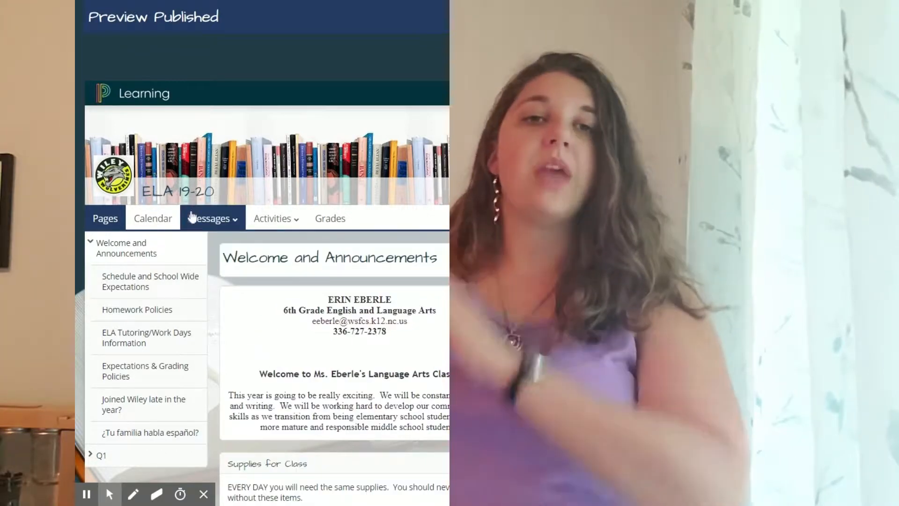
Expand the Q1 weekly pages in the Pages sidebar, then collapse them again
{"action": "left_click", "coordinate": [101, 455]}
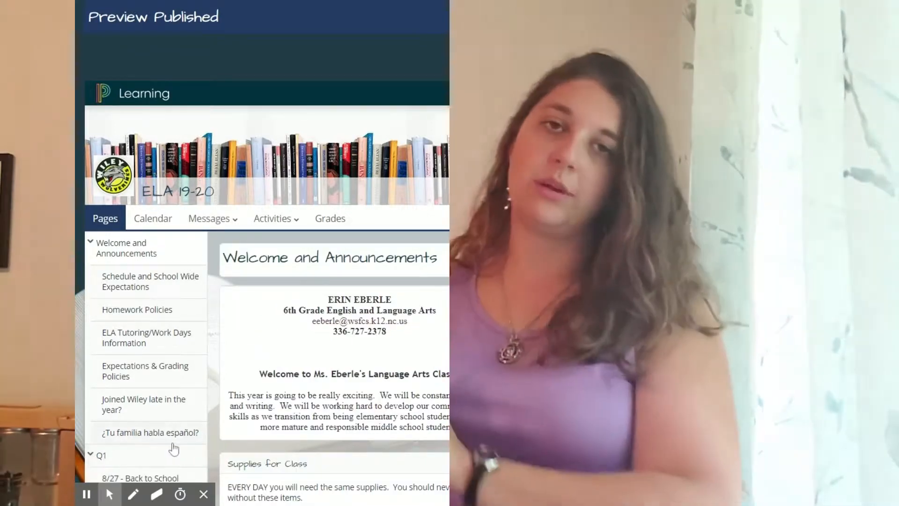
{"action": "scroll", "scroll_direction": "down", "scroll_amount": 3}
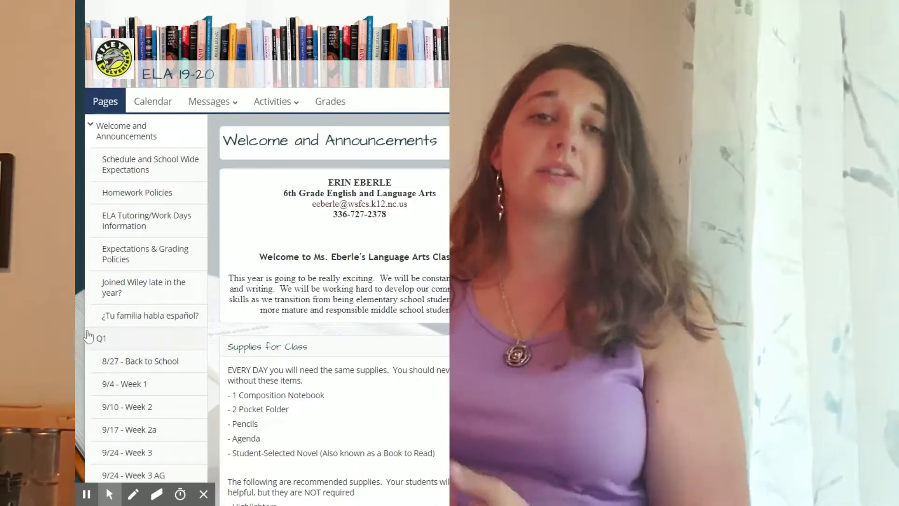
{"action": "left_click", "coordinate": [90, 337]}
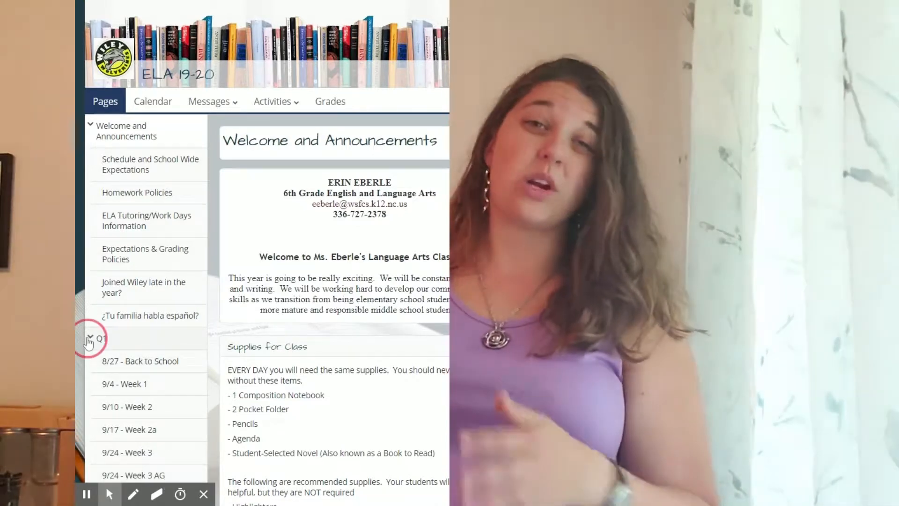
{"action": "left_click", "coordinate": [90, 338]}
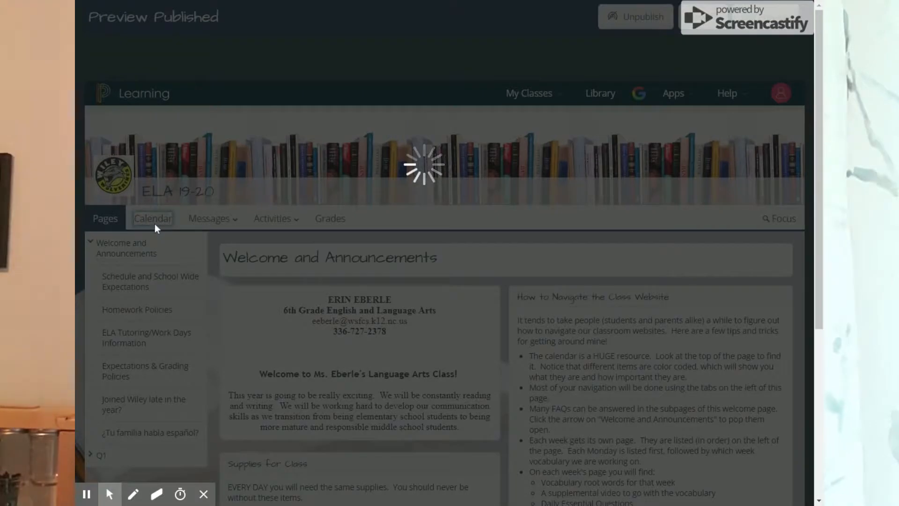
Browse the August 2019 month view and show the Messages menu's Announcements and Inbox
{"action": "left_click", "coordinate": [152, 217]}
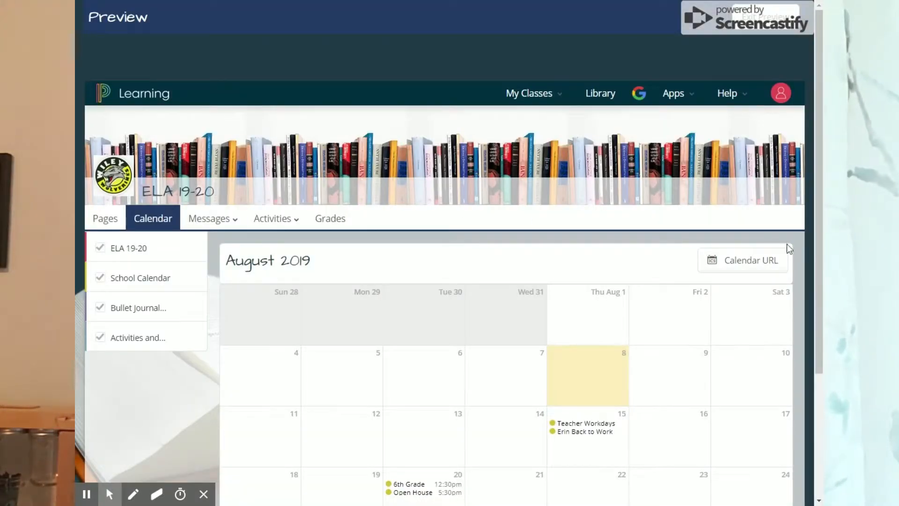
{"action": "mouse_move", "coordinate": [211, 388]}
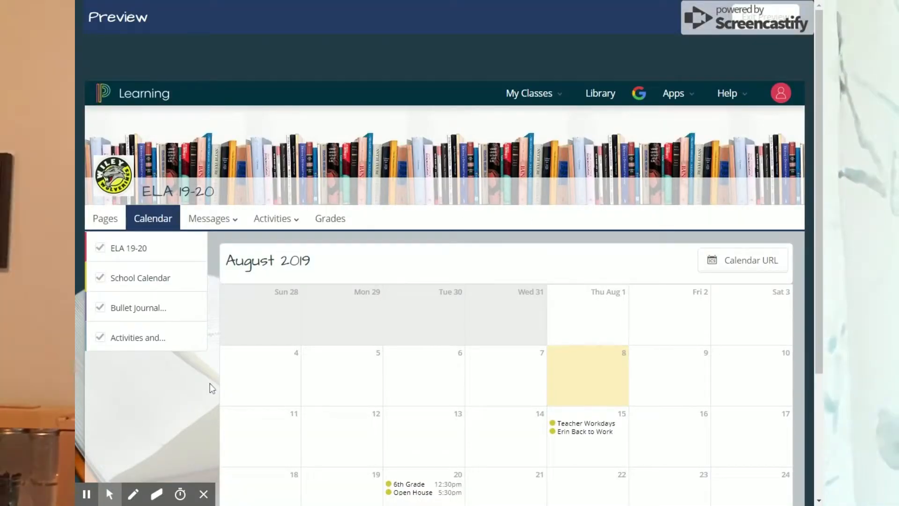
{"action": "scroll", "scroll_direction": "down", "scroll_amount": 3}
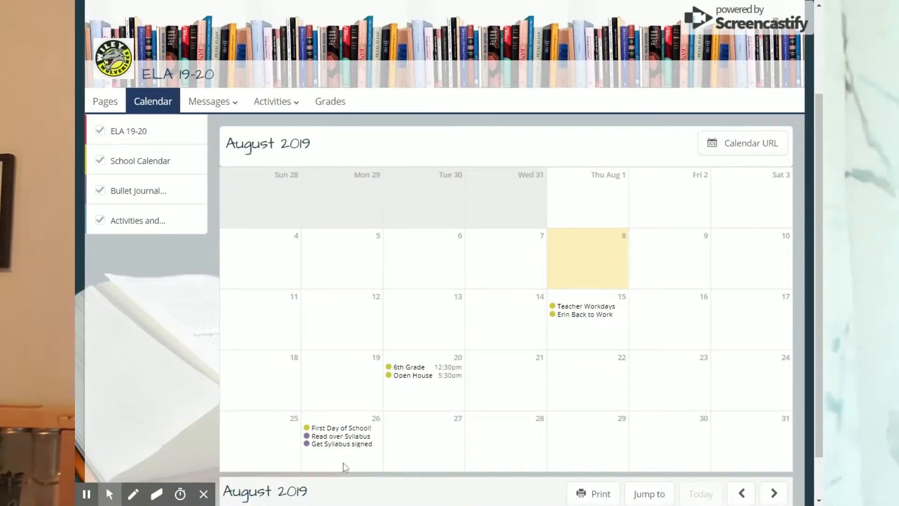
{"action": "mouse_move", "coordinate": [352, 456]}
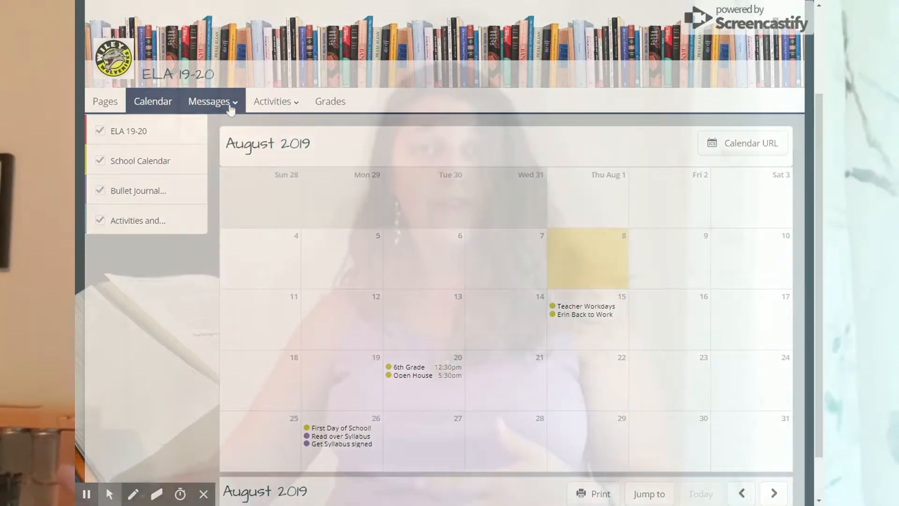
{"action": "left_click", "coordinate": [209, 101]}
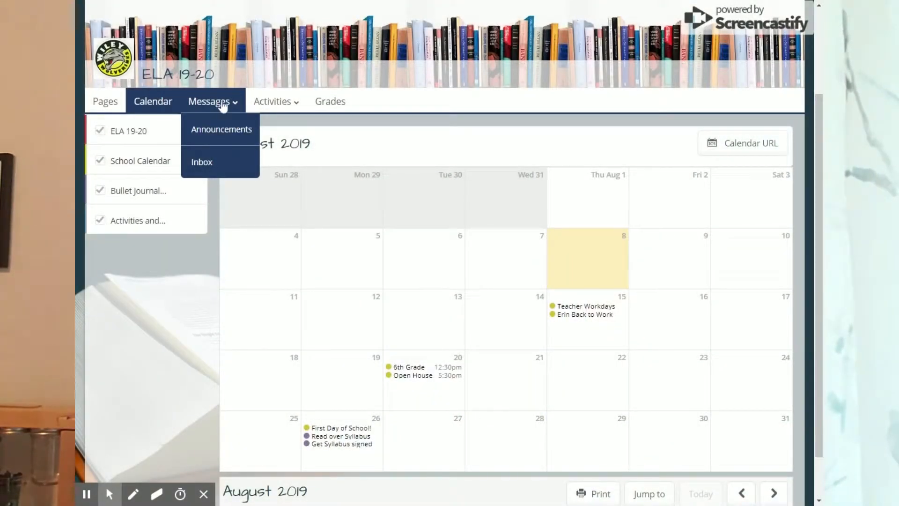
{"action": "mouse_move", "coordinate": [201, 161]}
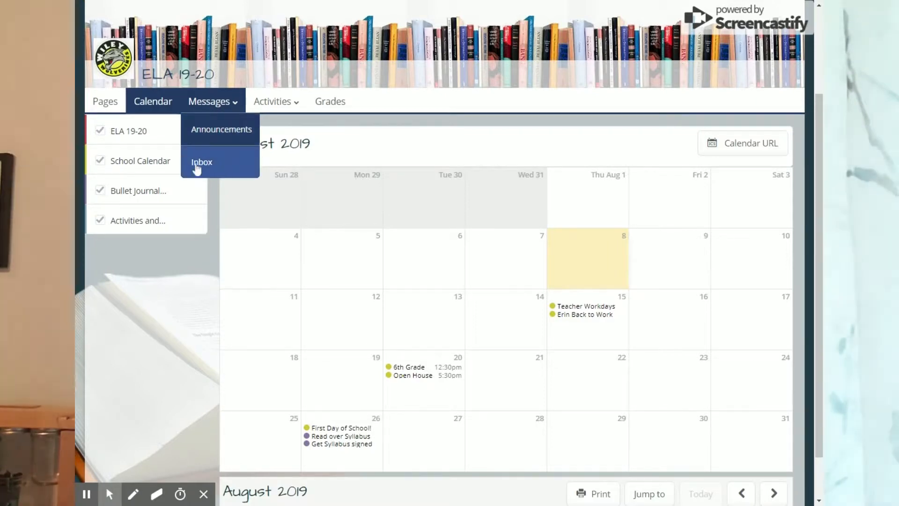
Go to the empty class Inbox via Messages and begin a new message with Write
{"action": "left_click", "coordinate": [202, 161]}
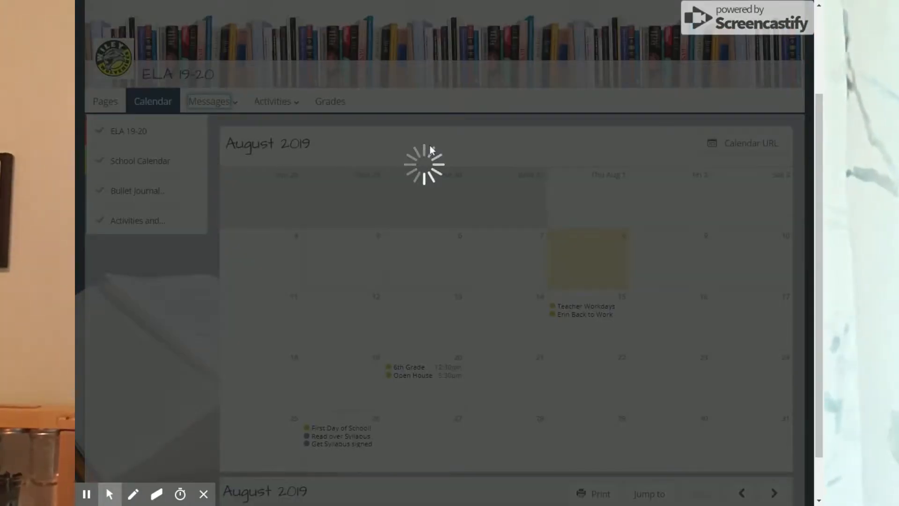
{"action": "left_click", "coordinate": [209, 102]}
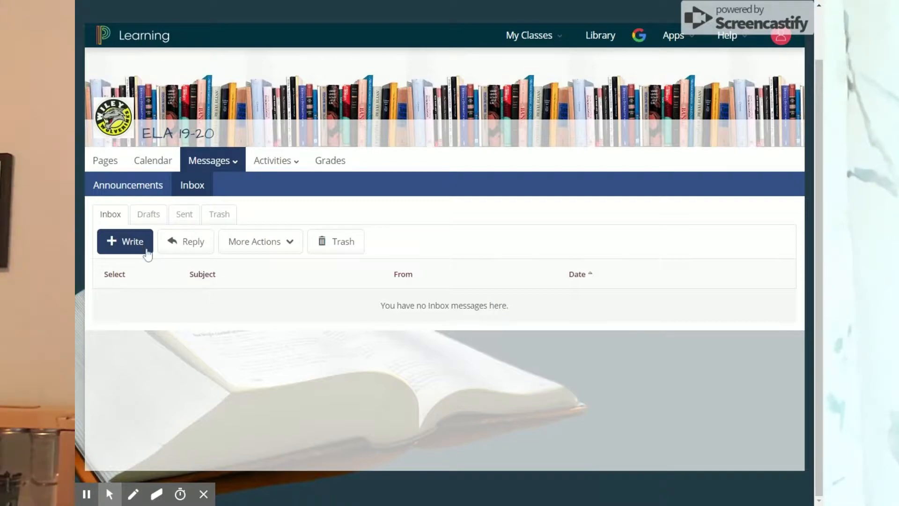
{"action": "left_click", "coordinate": [124, 240]}
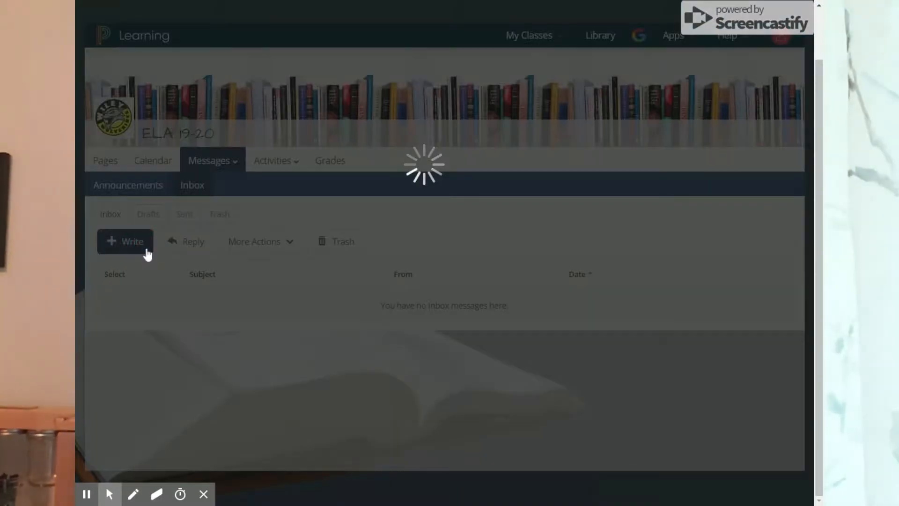
Let the blank Write an Inbox Message form load, then close it
{"action": "left_click", "coordinate": [125, 241]}
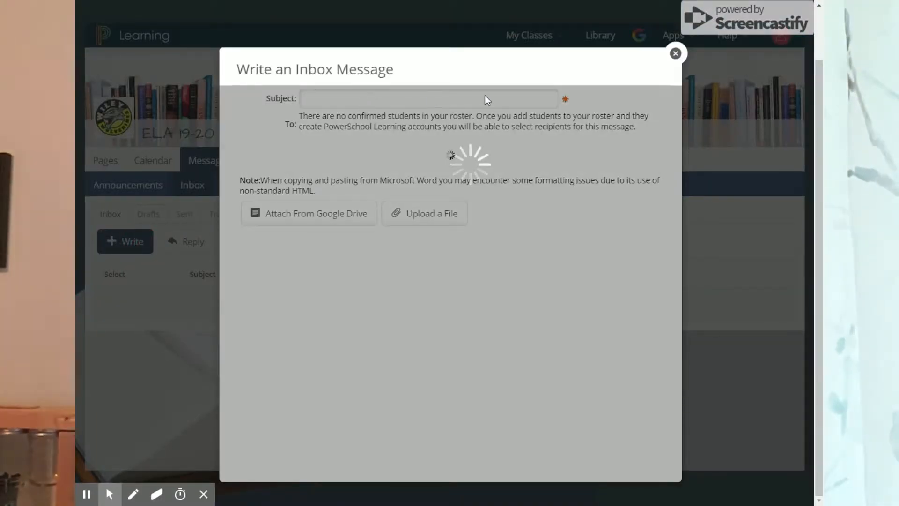
{"action": "mouse_move", "coordinate": [518, 120]}
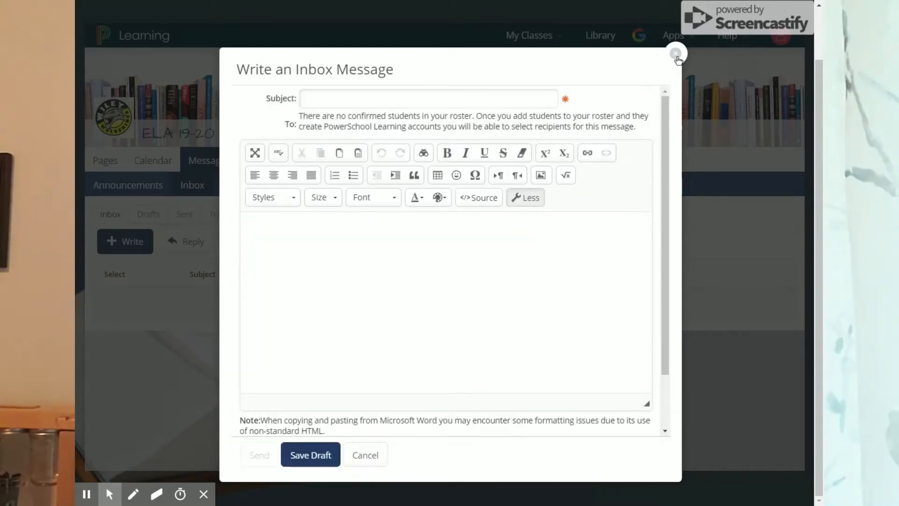
{"action": "left_click", "coordinate": [427, 98]}
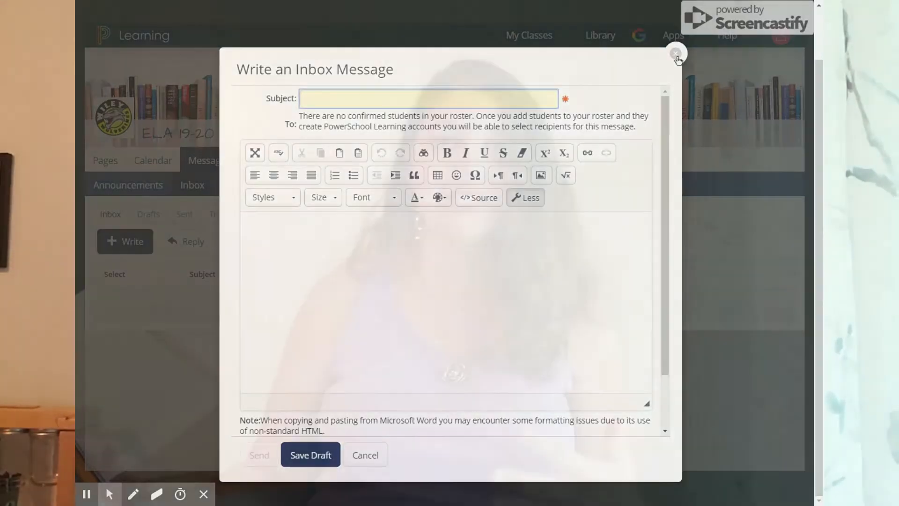